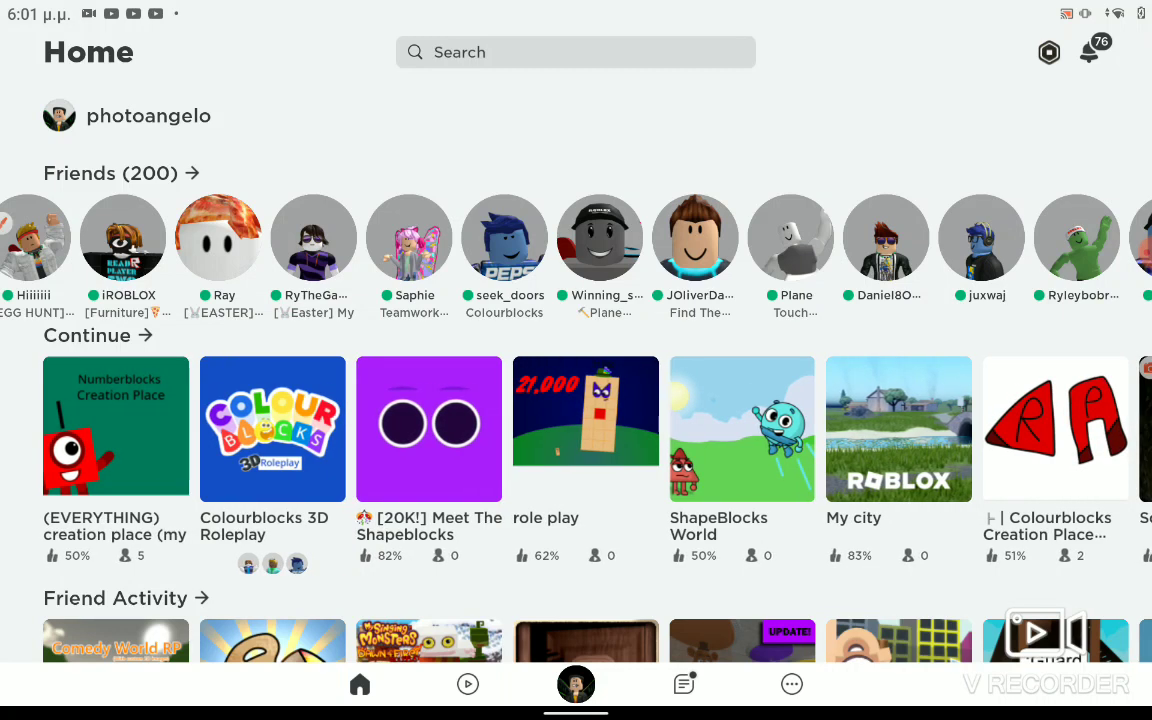
Step: View the details sheet for (EVERYTHING) creation place (my version) from the Continue row
{"action": "left_click", "coordinate": [116, 428]}
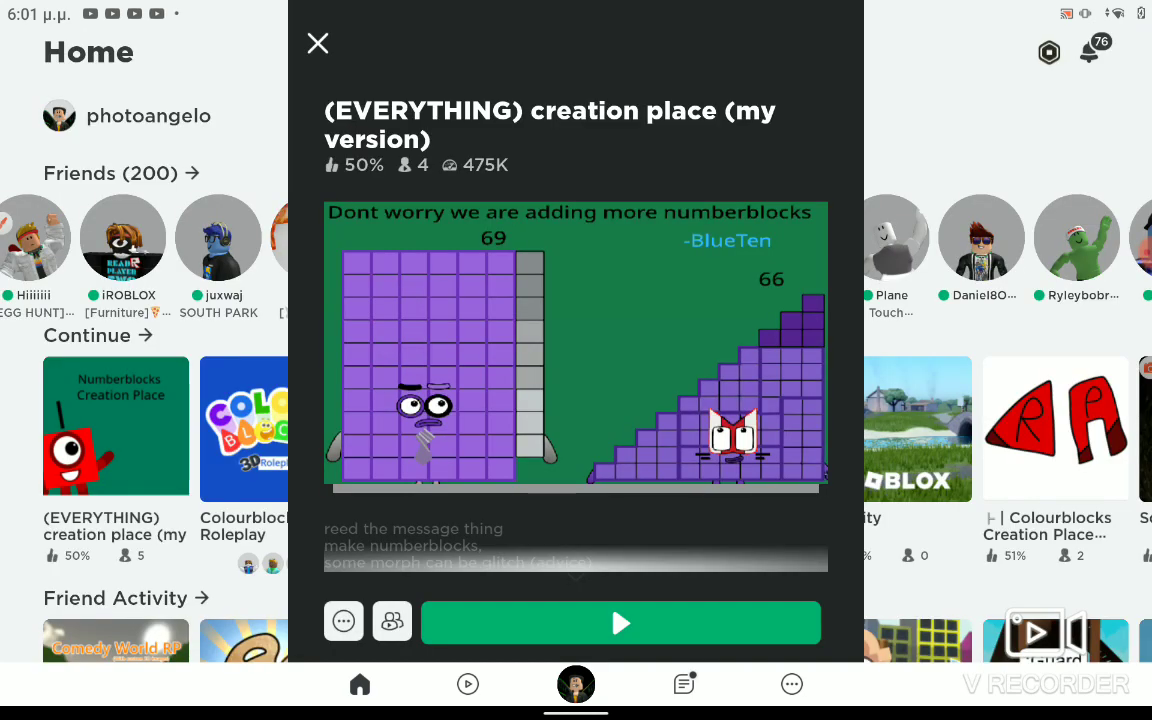
{"action": "left_click", "coordinate": [620, 624]}
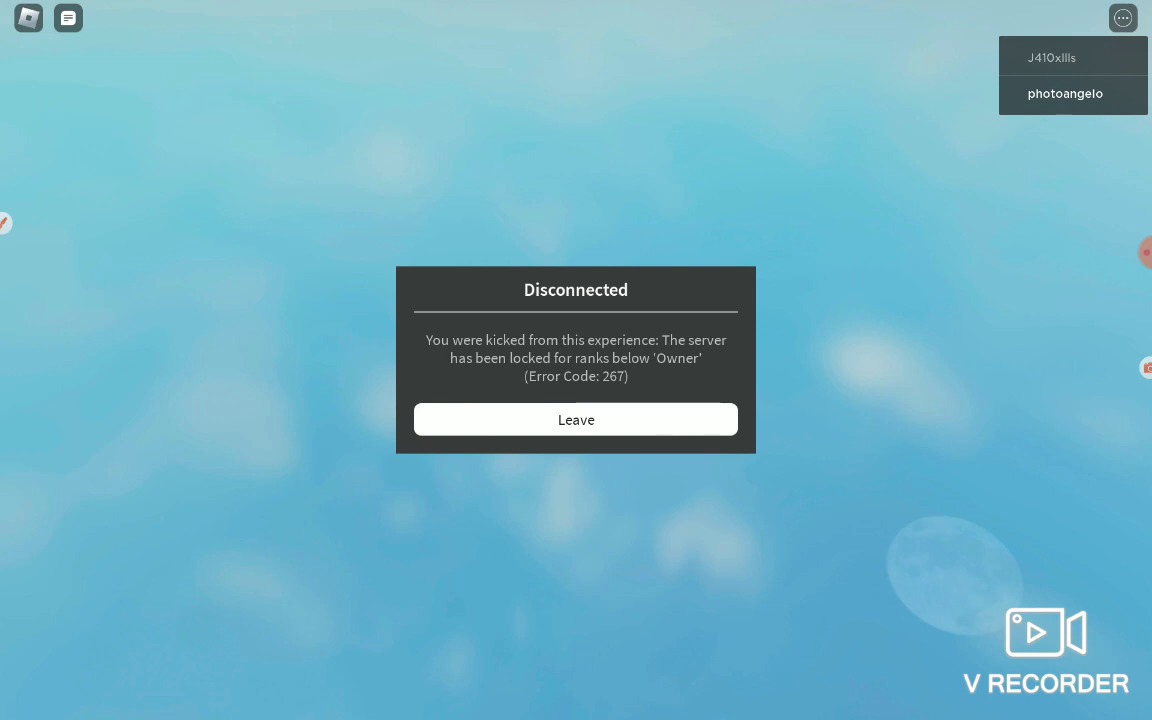
{"action": "left_click", "coordinate": [576, 420]}
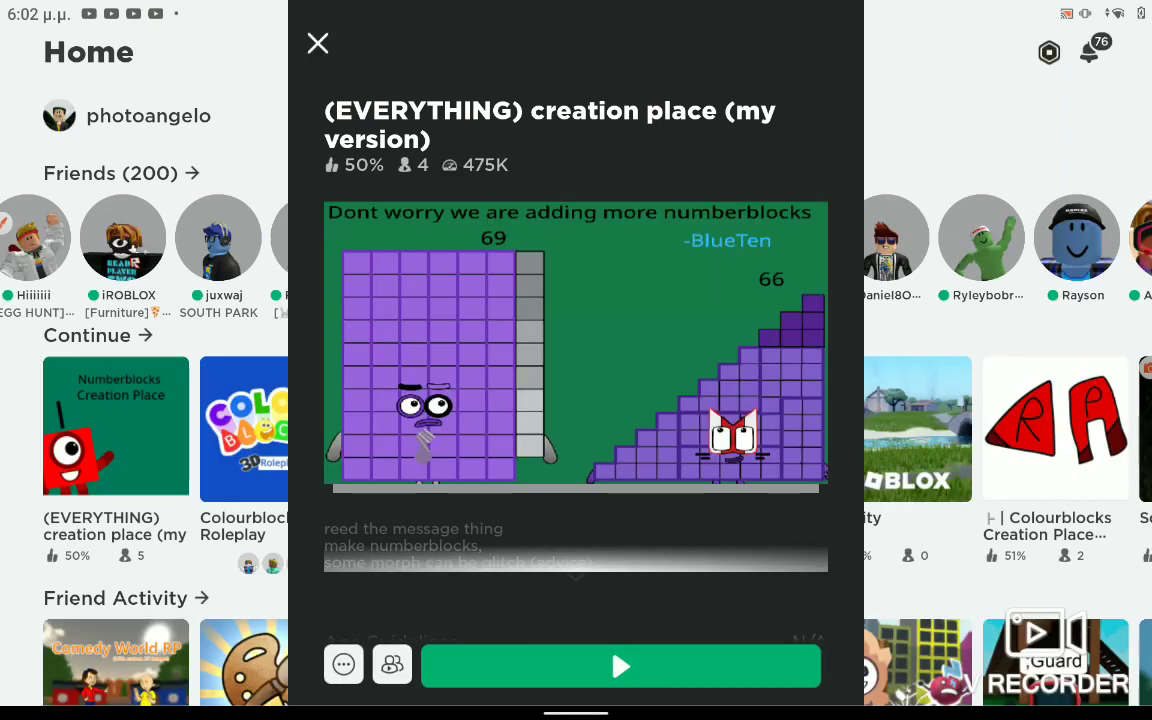
Step: Close the creation place details, swipe the Continue row, and briefly view the role play game's details
{"action": "left_click", "coordinate": [316, 44]}
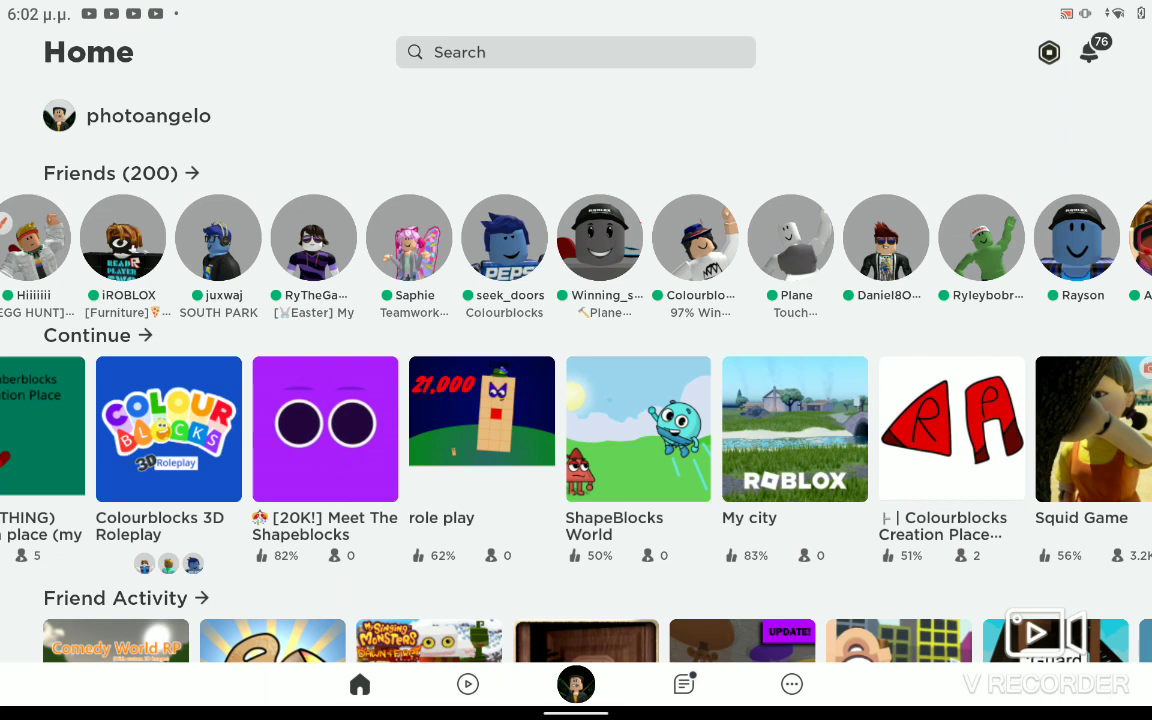
{"action": "scroll", "scroll_direction": "left", "scroll_amount": 3}
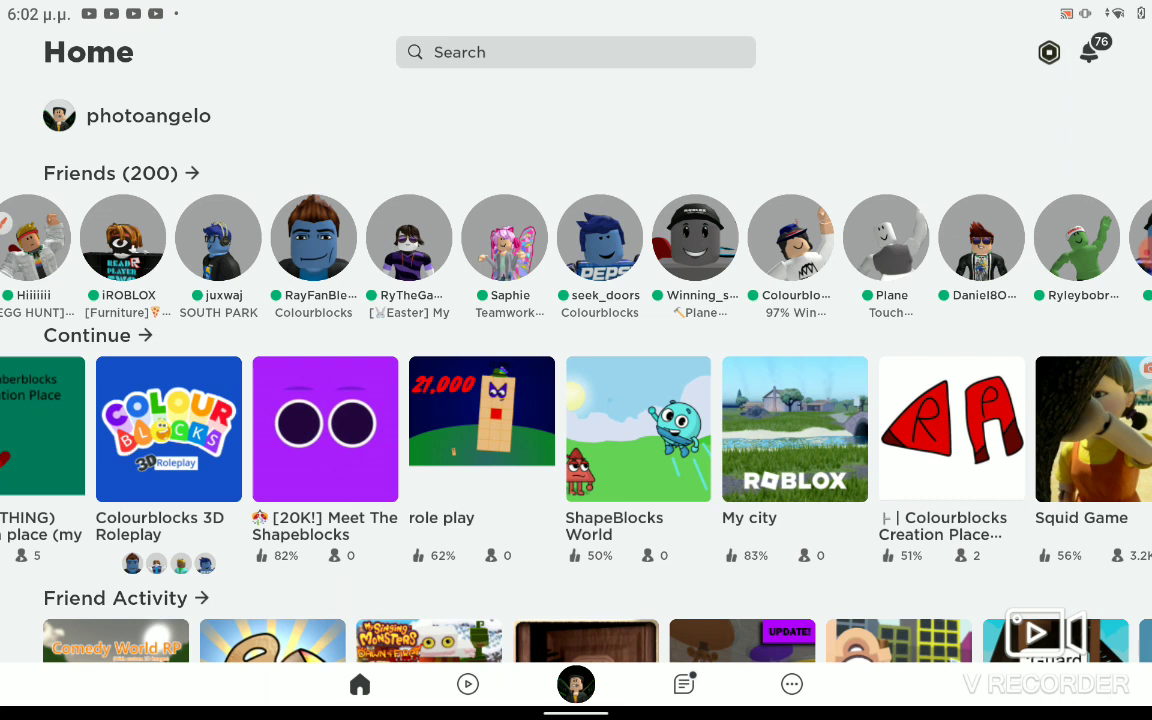
{"action": "left_click", "coordinate": [576, 684]}
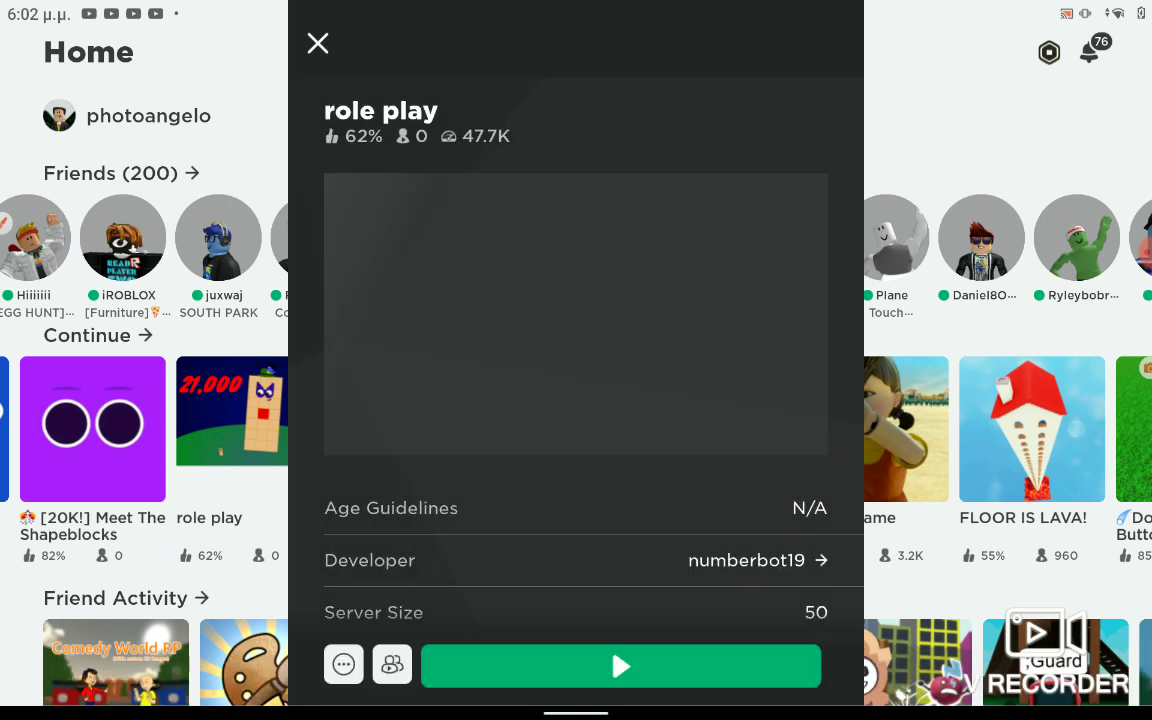
{"action": "left_click", "coordinate": [318, 44]}
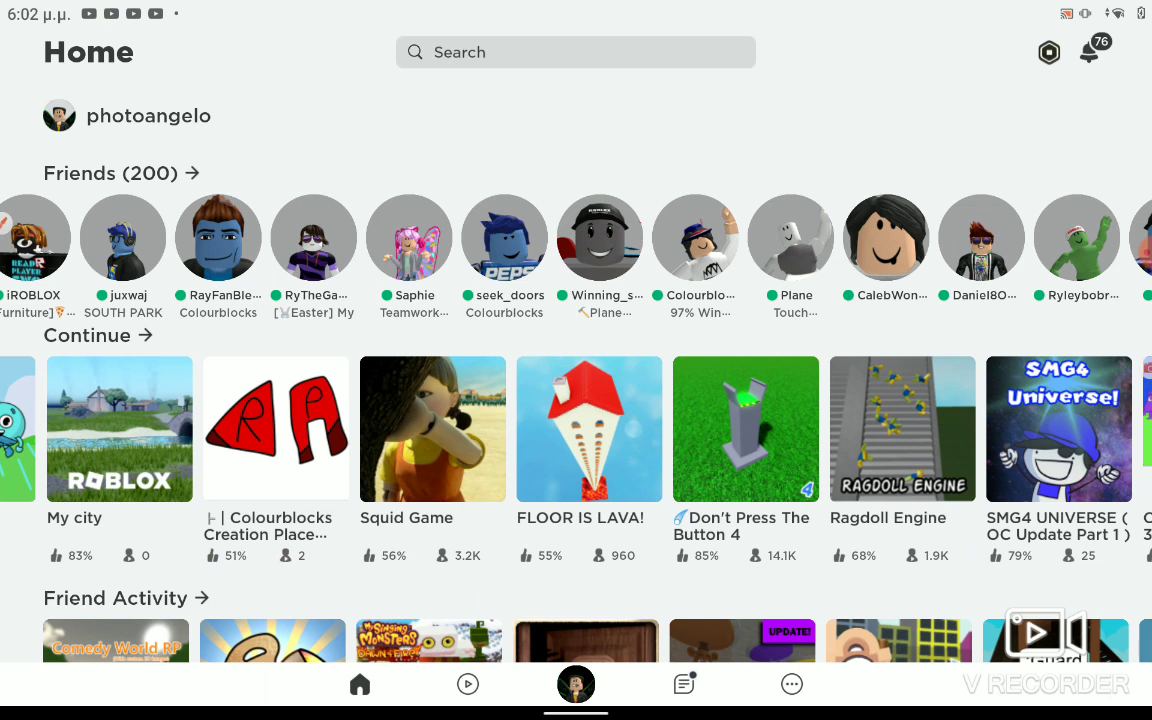
Step: Swipe the Continue row once more, then scroll down to Friend Activity and Recommended For You
{"action": "scroll", "scroll_direction": "left", "scroll_amount": 3}
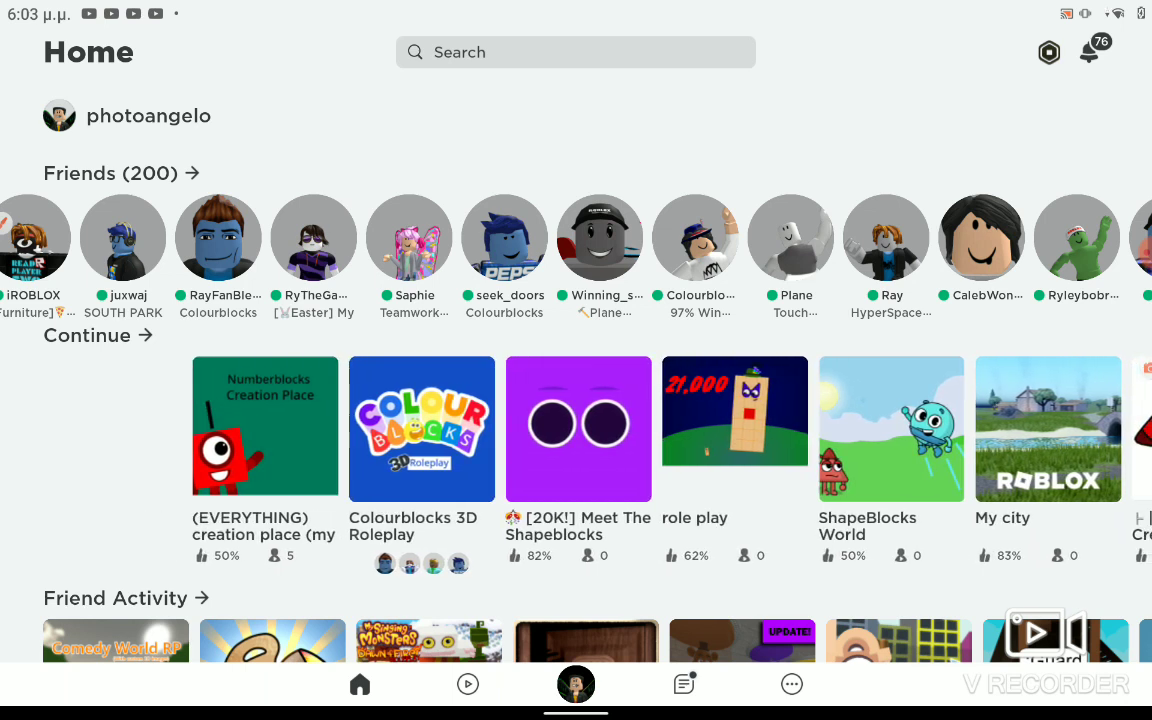
{"action": "scroll", "scroll_direction": "down", "scroll_amount": 3}
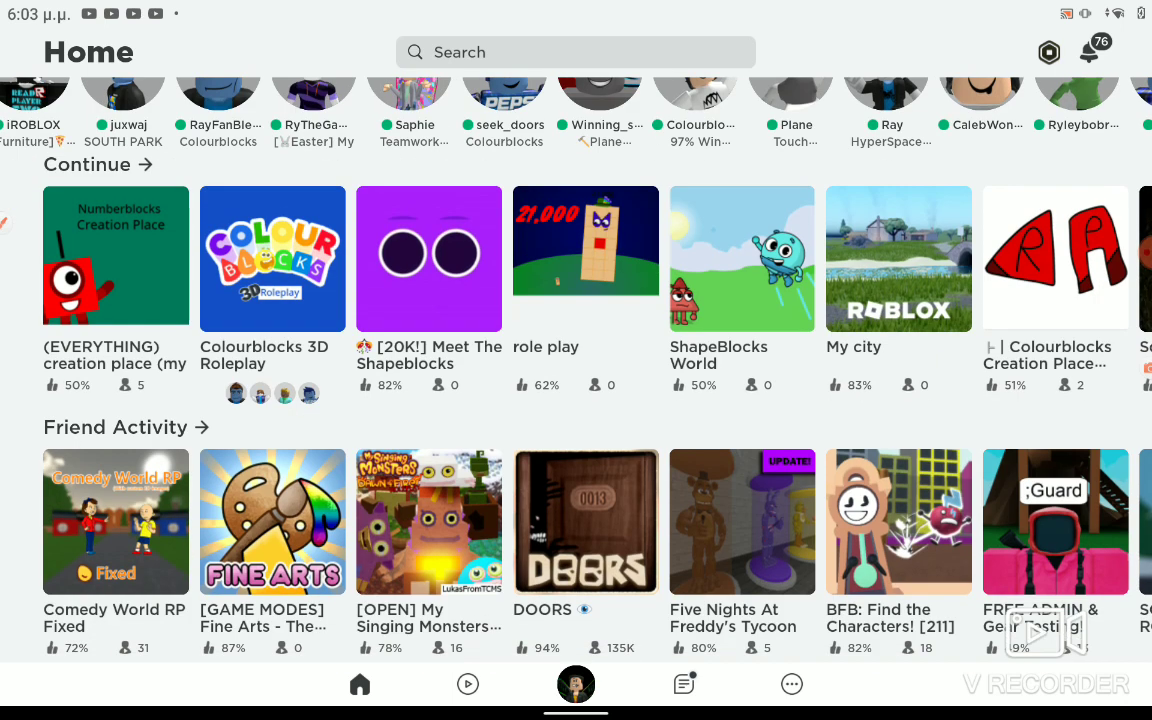
{"action": "scroll", "scroll_direction": "down", "scroll_amount": 3}
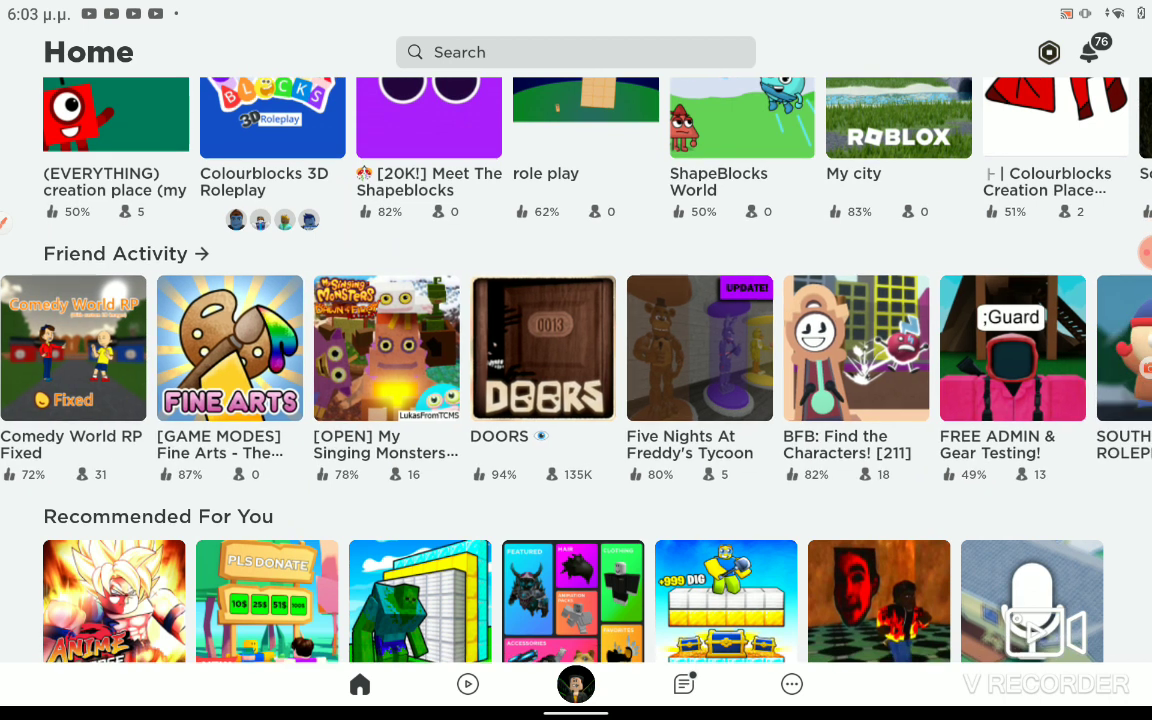
Step: Scroll deep into Recommended For You to the Flag Race, Mega Obby and Tower of Ball rows
{"action": "scroll", "scroll_direction": "down", "scroll_amount": 3}
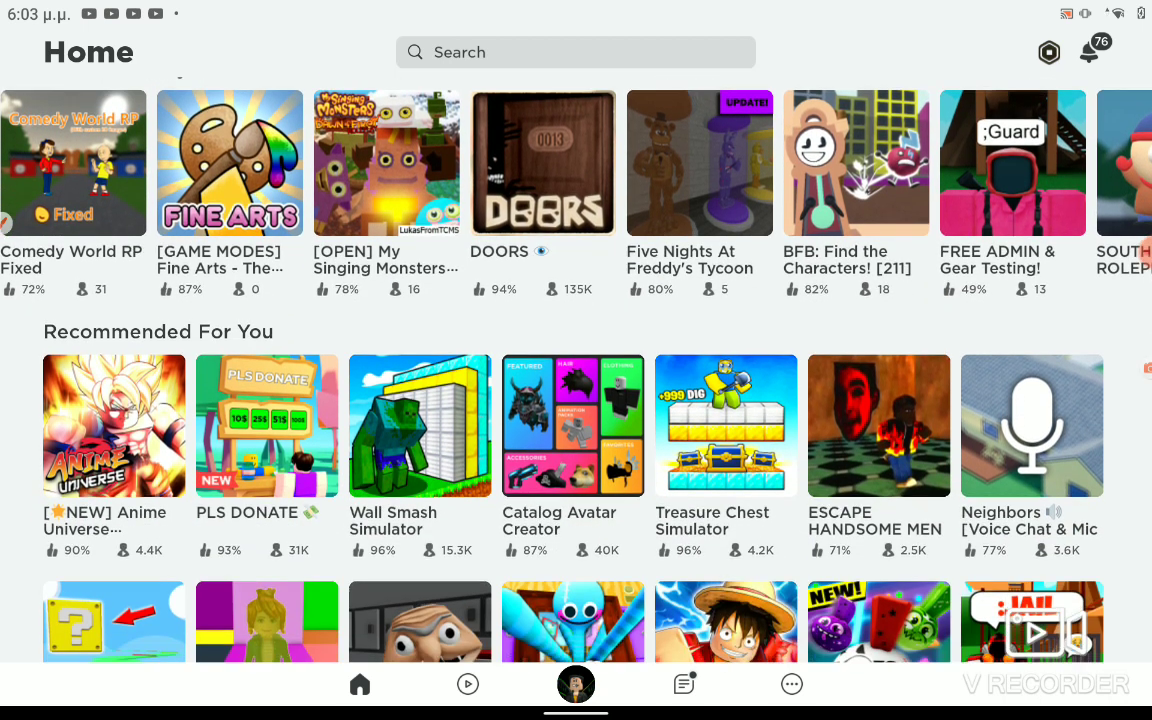
{"action": "scroll", "scroll_direction": "down", "scroll_amount": 3}
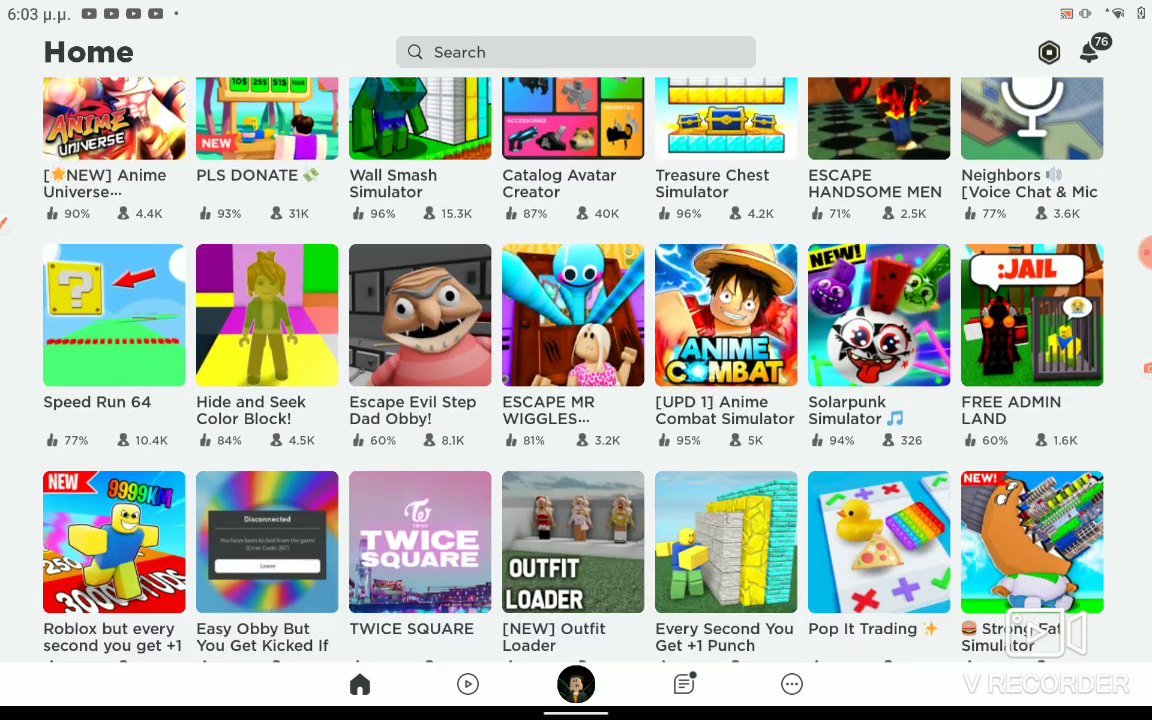
{"action": "scroll", "scroll_direction": "down", "scroll_amount": 3}
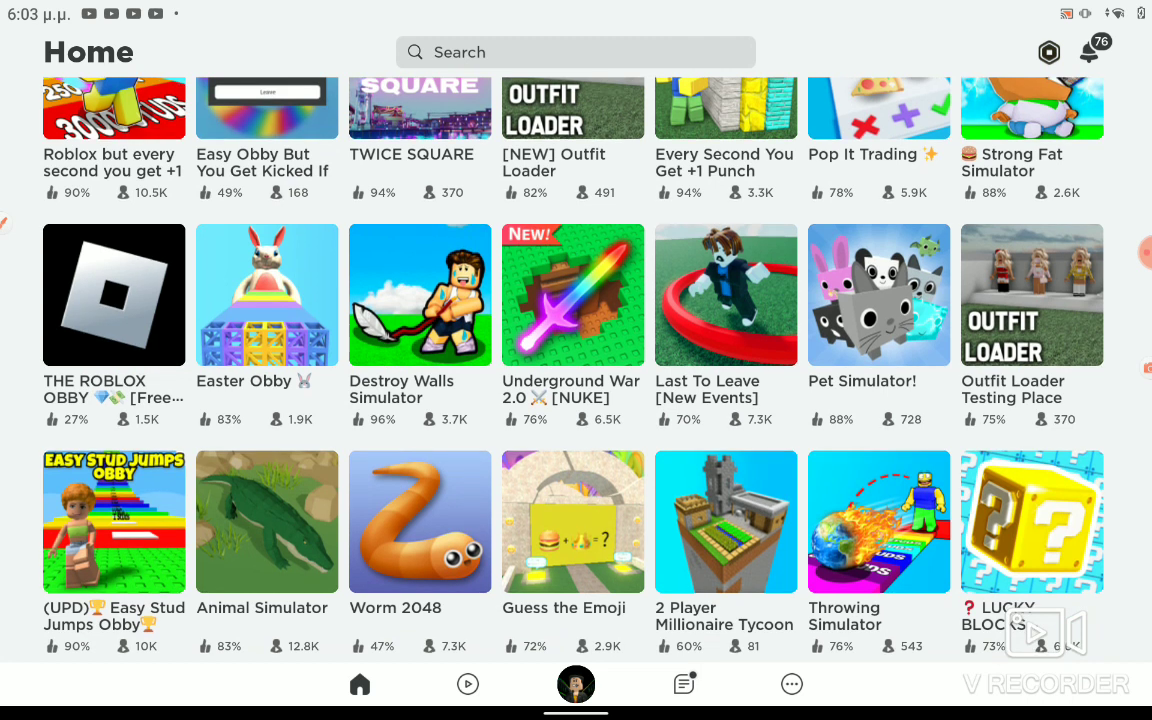
{"action": "scroll", "scroll_direction": "down", "scroll_amount": 3}
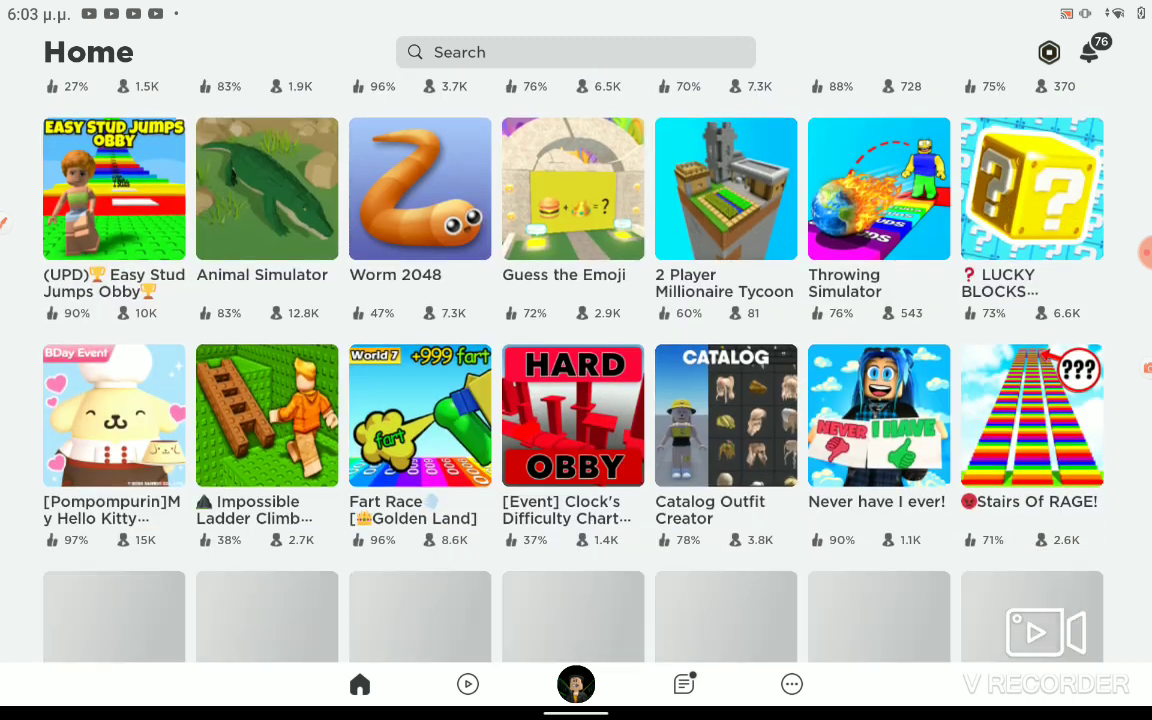
{"action": "scroll", "scroll_direction": "down", "scroll_amount": 3}
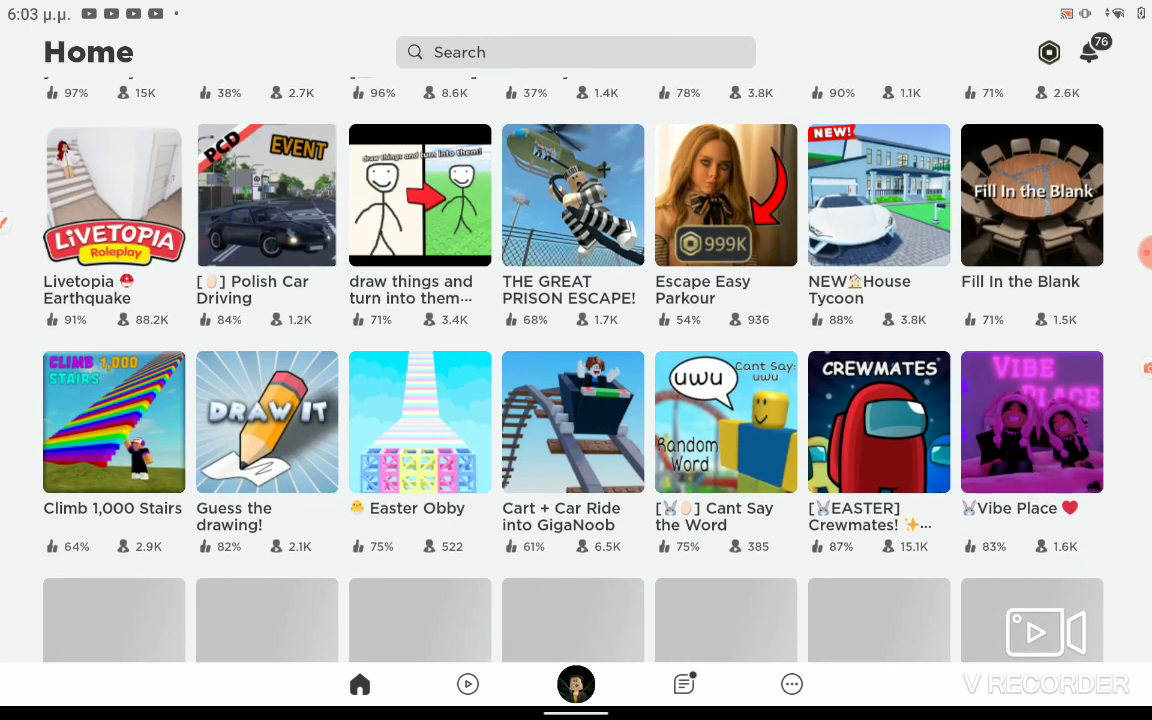
{"action": "scroll", "scroll_direction": "down", "scroll_amount": 3}
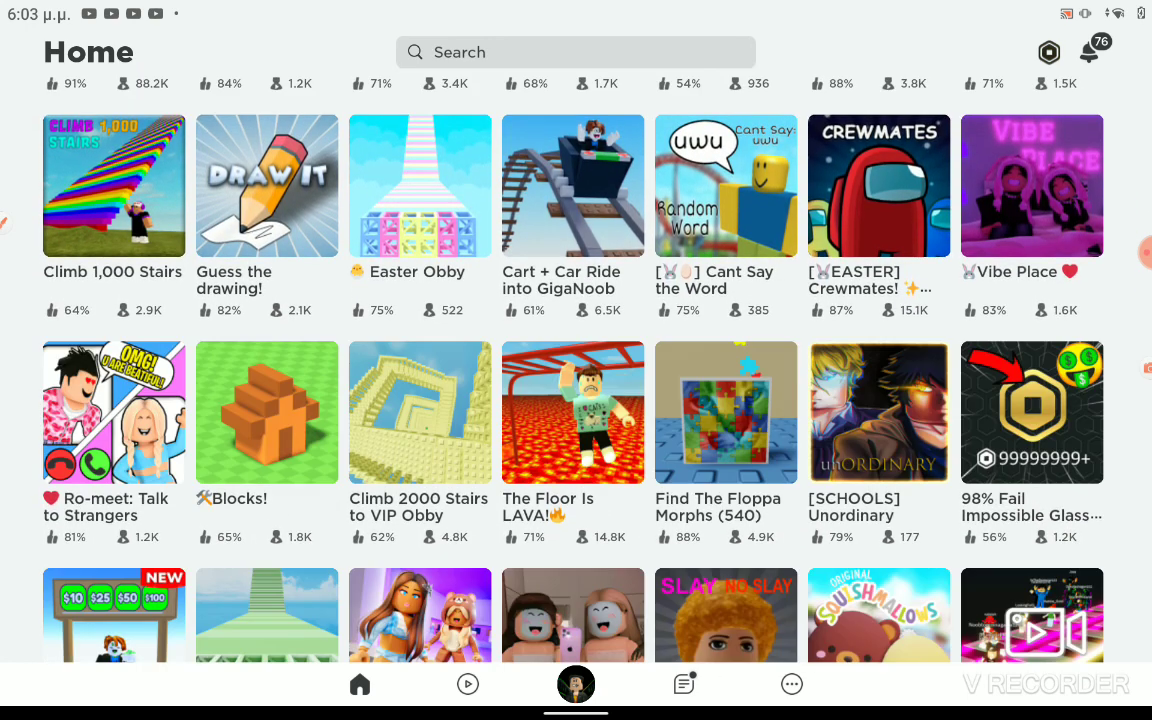
{"action": "scroll", "scroll_direction": "down", "scroll_amount": 3}
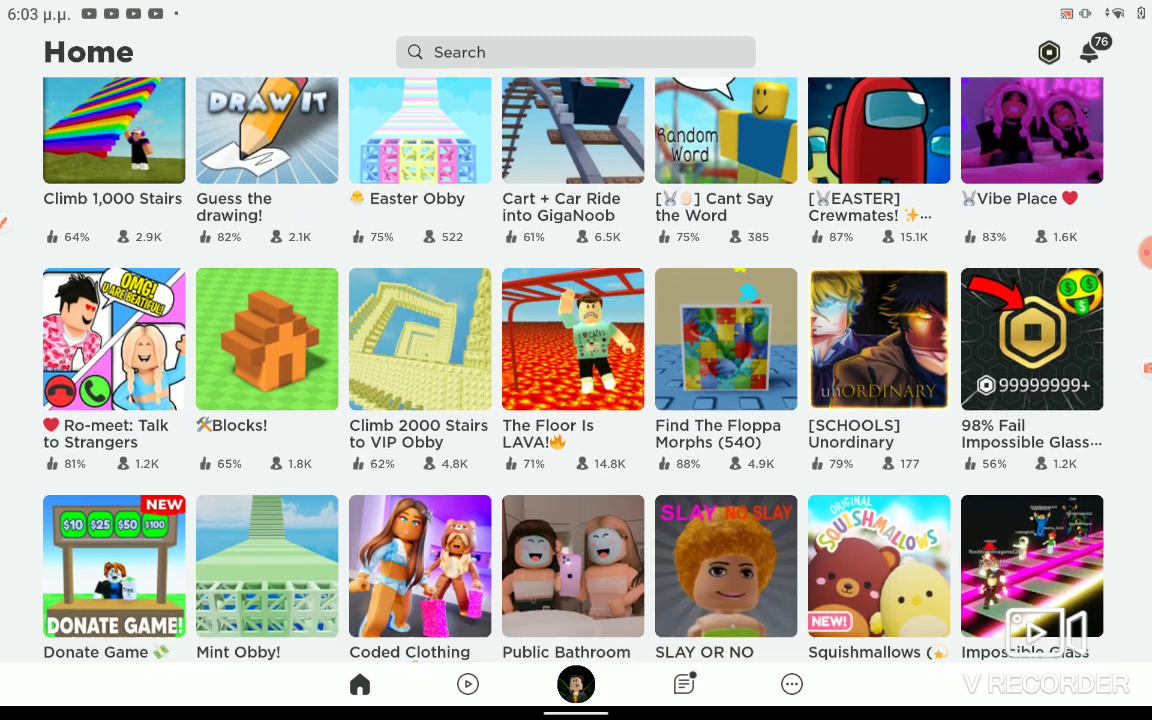
{"action": "scroll", "scroll_direction": "down", "scroll_amount": 3}
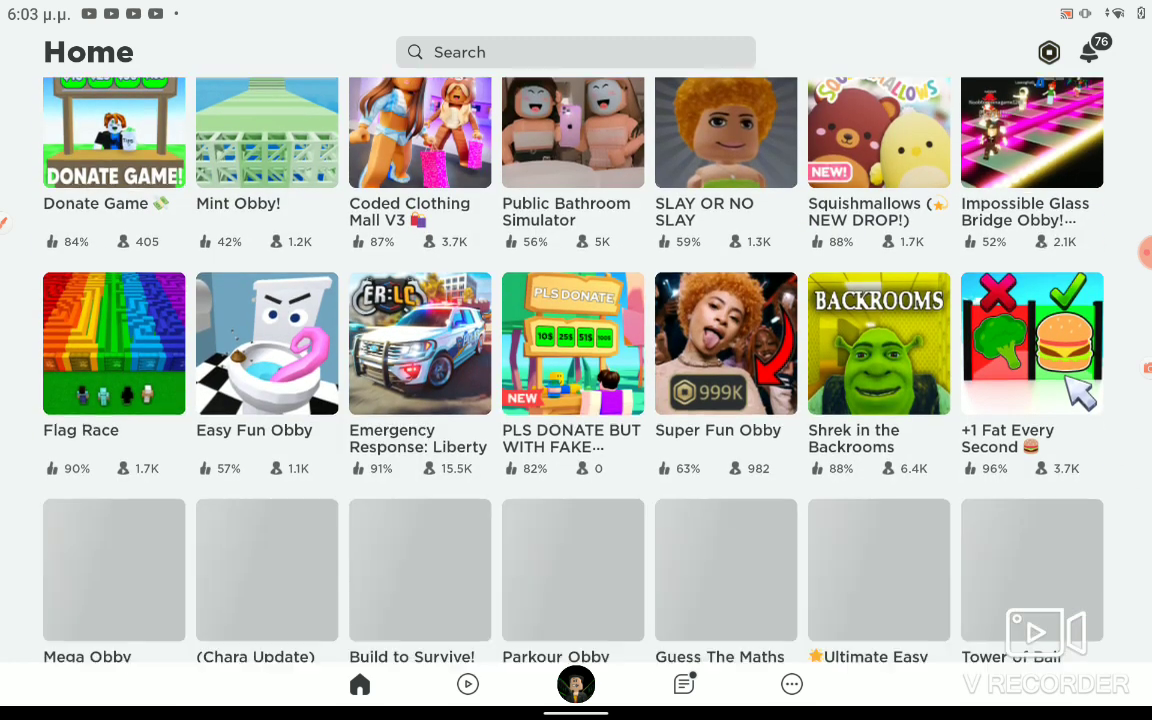
{"action": "scroll", "scroll_direction": "down", "scroll_amount": 3}
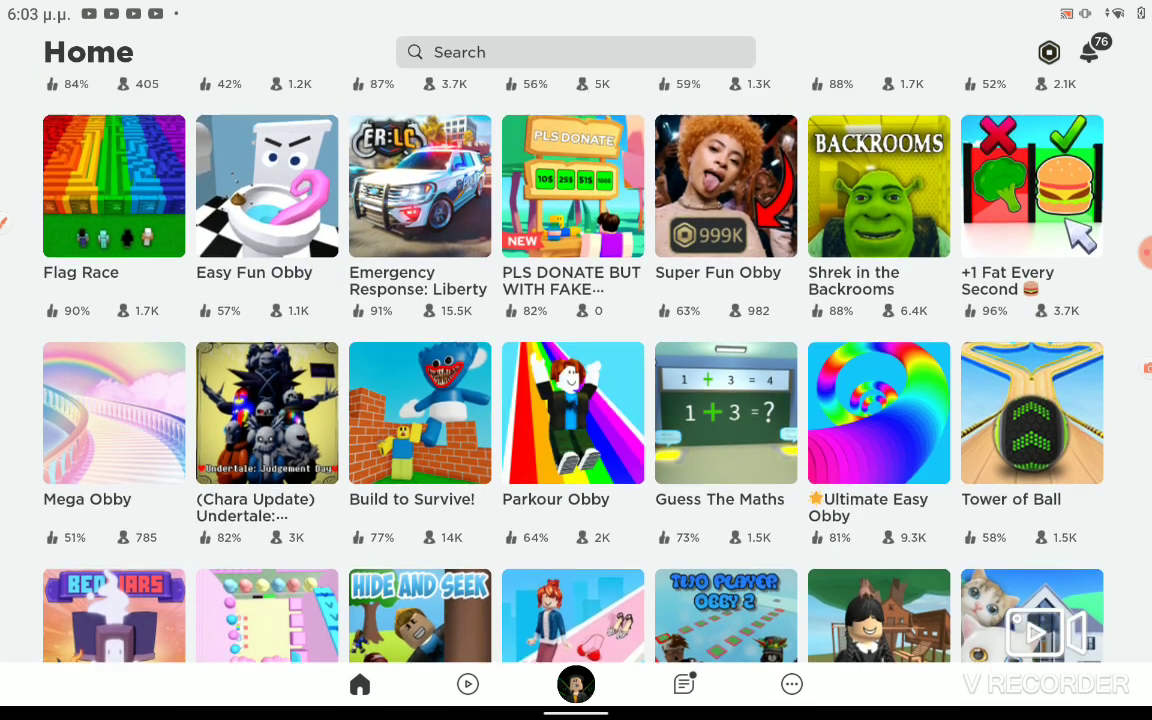
{"action": "scroll", "scroll_direction": "up", "scroll_amount": 3}
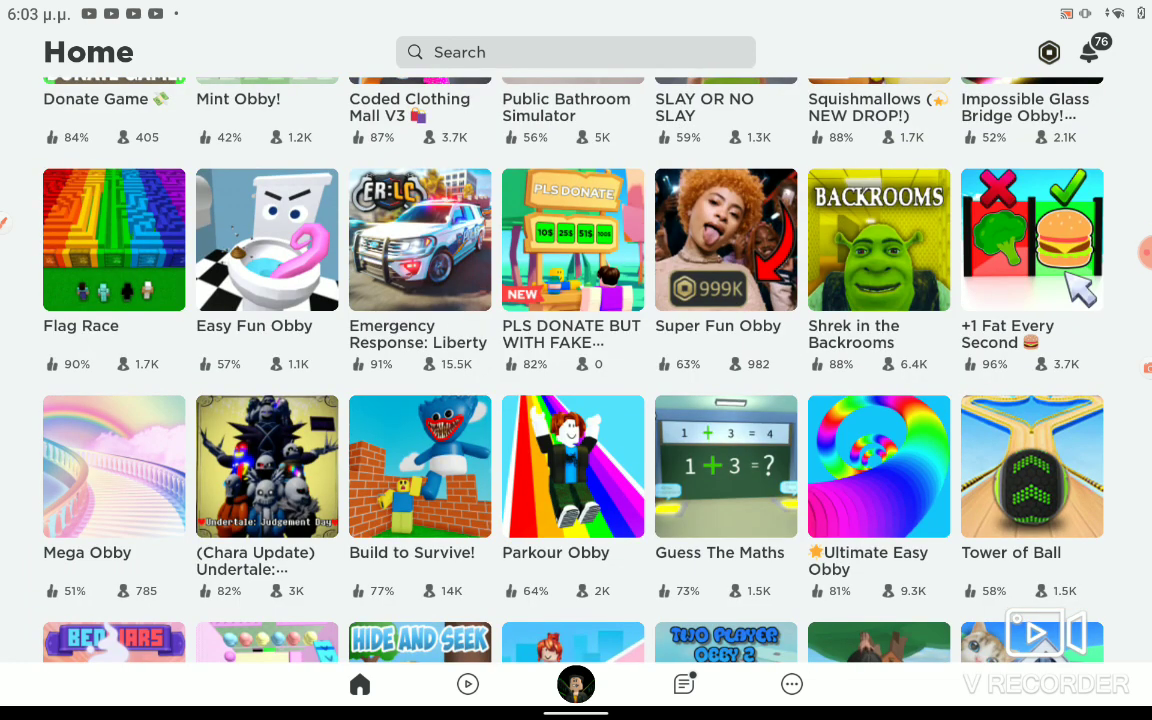
Step: Scroll further down the recommendations past Race Clicker and Bee Swarm Simulator
{"action": "scroll", "scroll_direction": "down", "scroll_amount": 3}
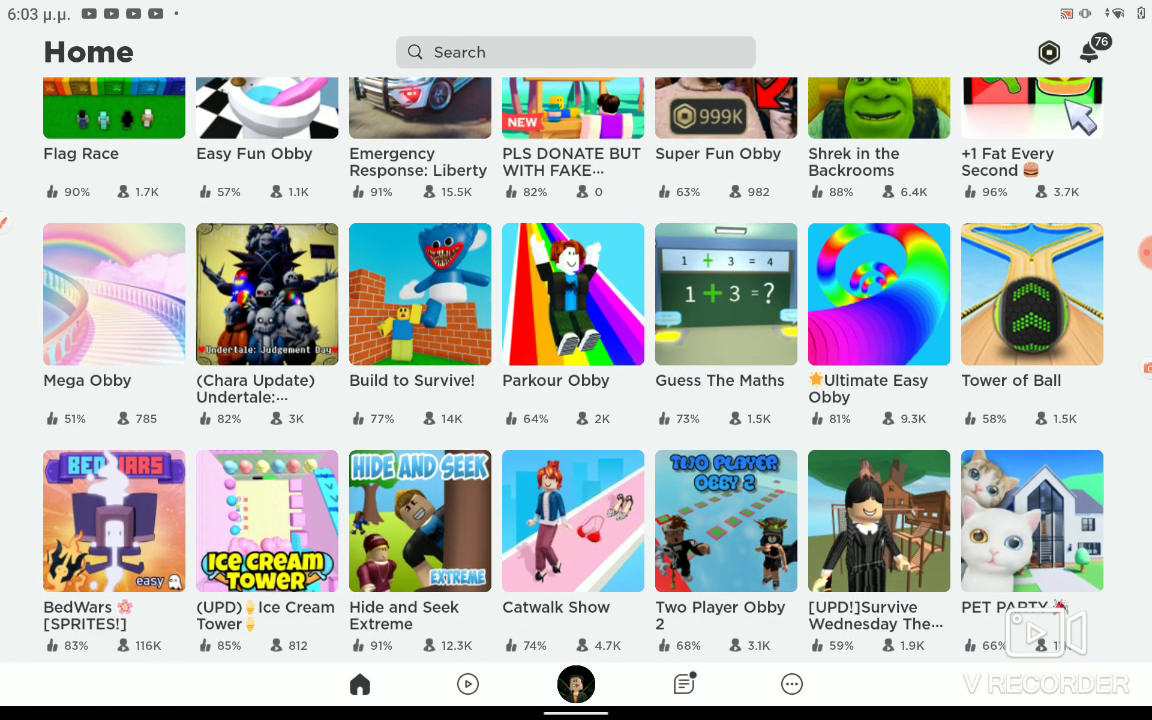
{"action": "scroll", "scroll_direction": "down", "scroll_amount": 3}
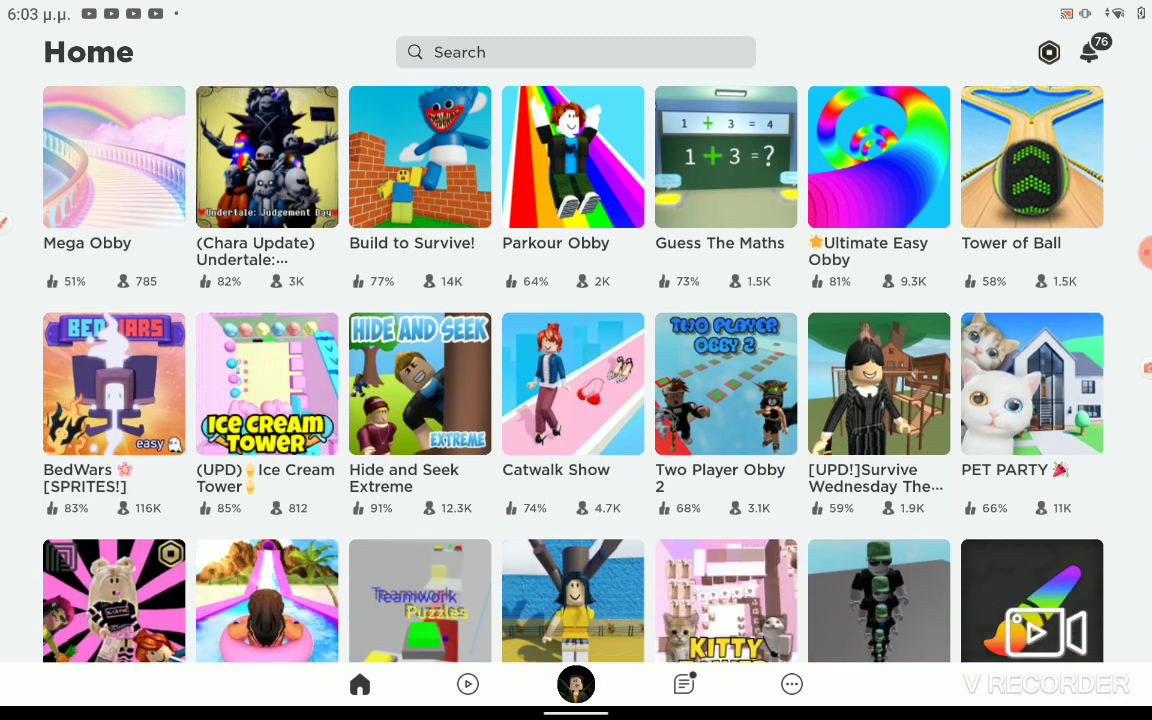
{"action": "scroll", "scroll_direction": "down", "scroll_amount": 3}
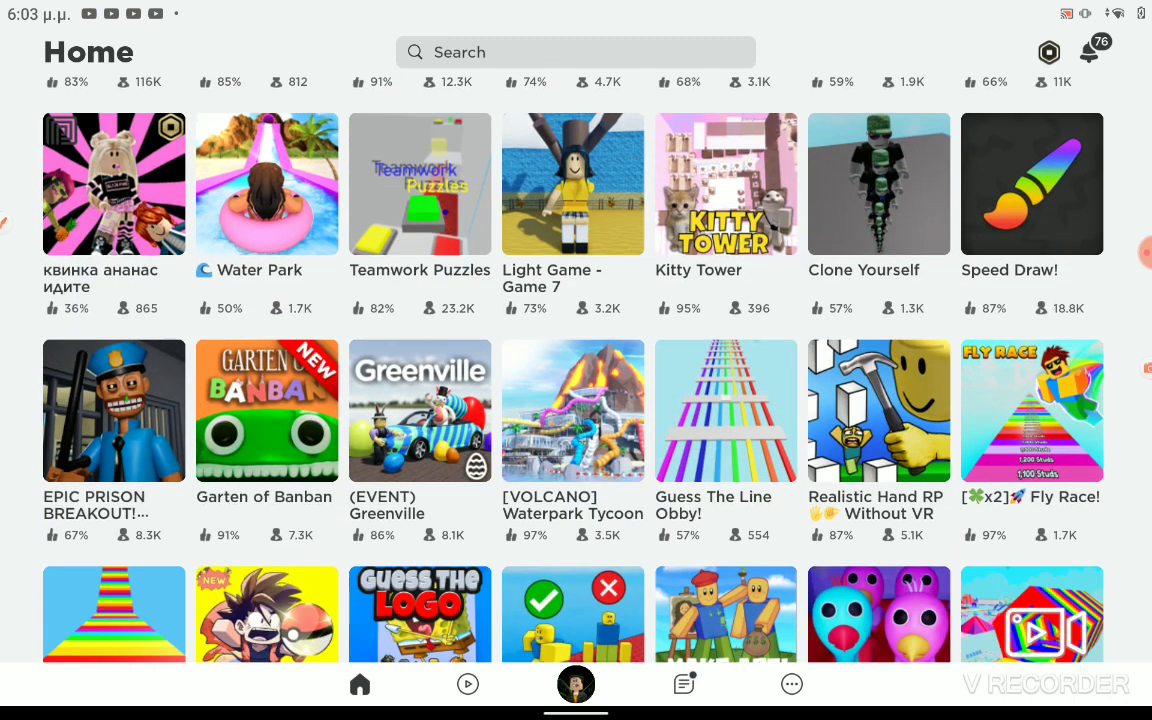
{"action": "scroll", "scroll_direction": "down", "scroll_amount": 3}
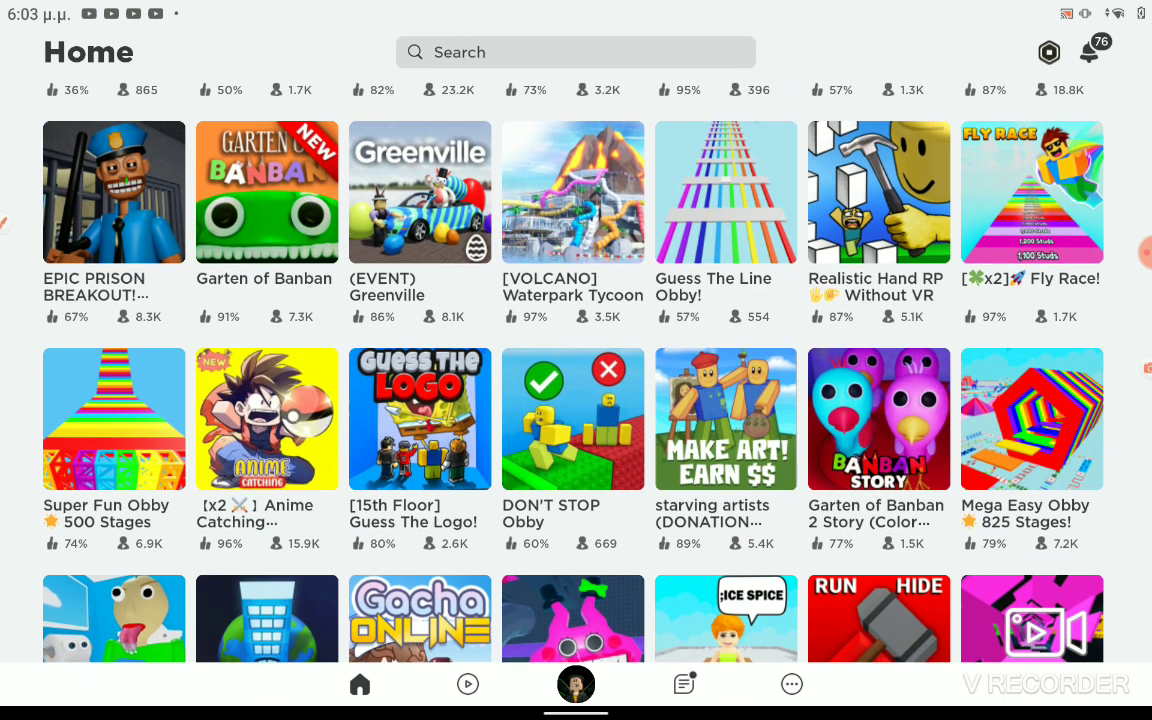
{"action": "scroll", "scroll_direction": "up", "scroll_amount": 3}
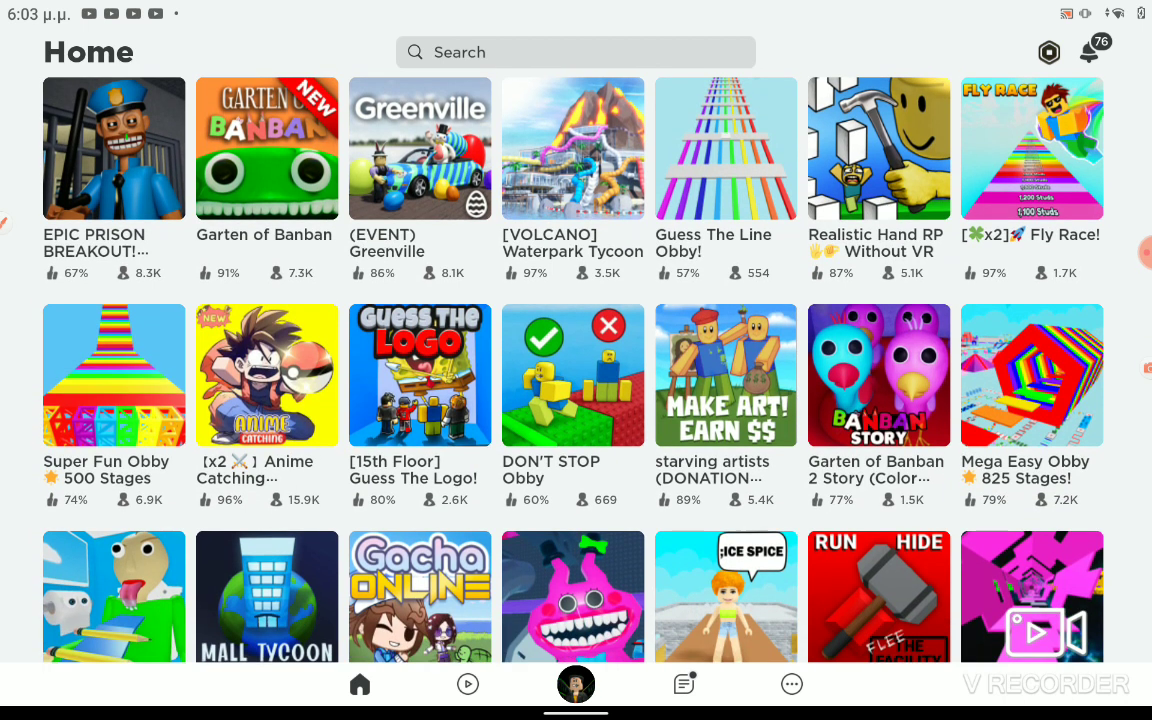
{"action": "scroll", "scroll_direction": "down", "scroll_amount": 3}
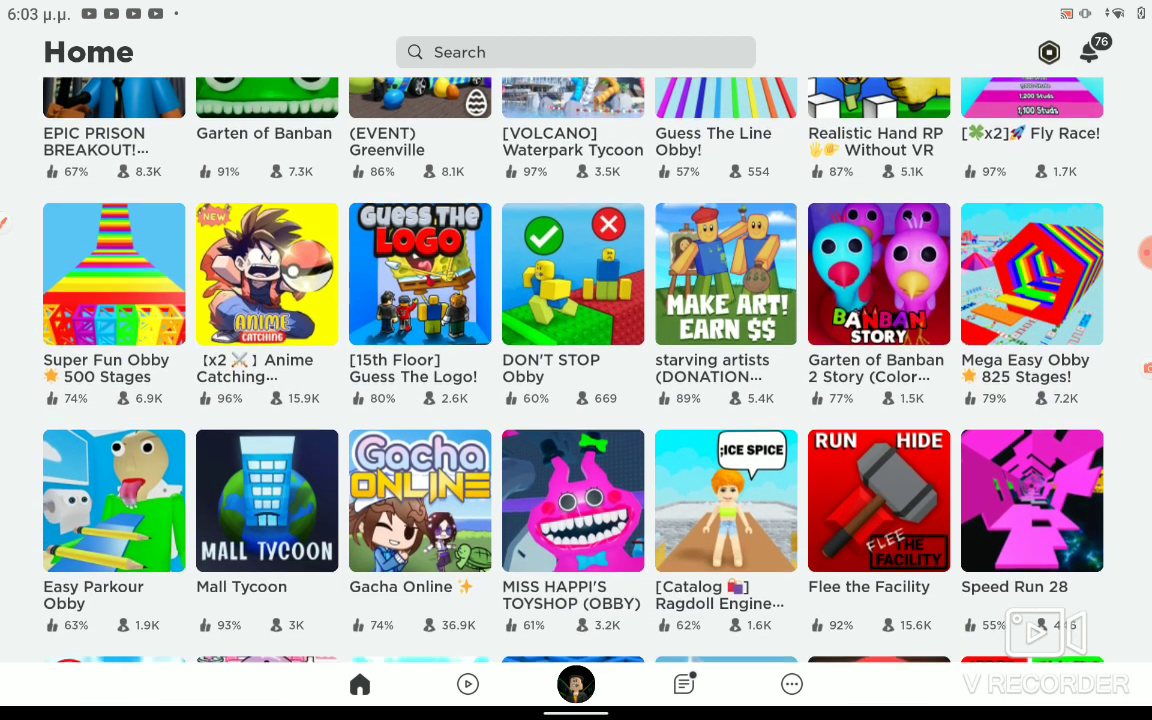
{"action": "scroll", "scroll_direction": "down", "scroll_amount": 3}
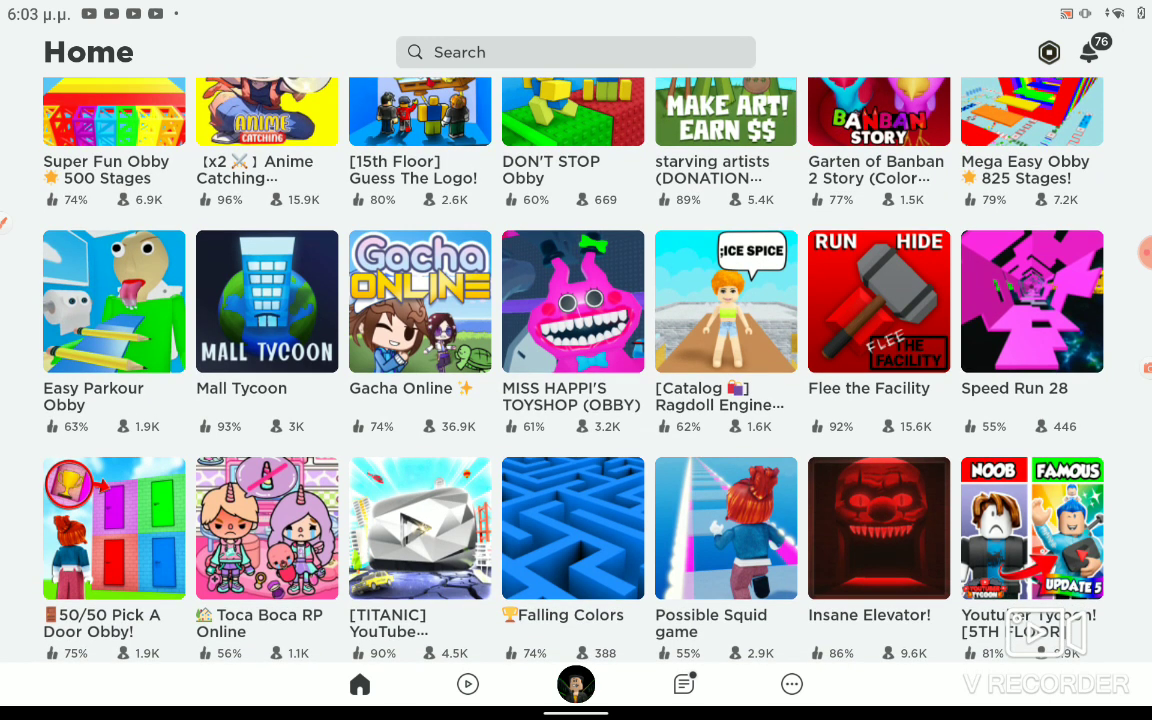
Step: Continue scrolling to the end of the Home list, where Fall 99999 Rainbow Spiral is the last game
{"action": "scroll", "scroll_direction": "down", "scroll_amount": 3}
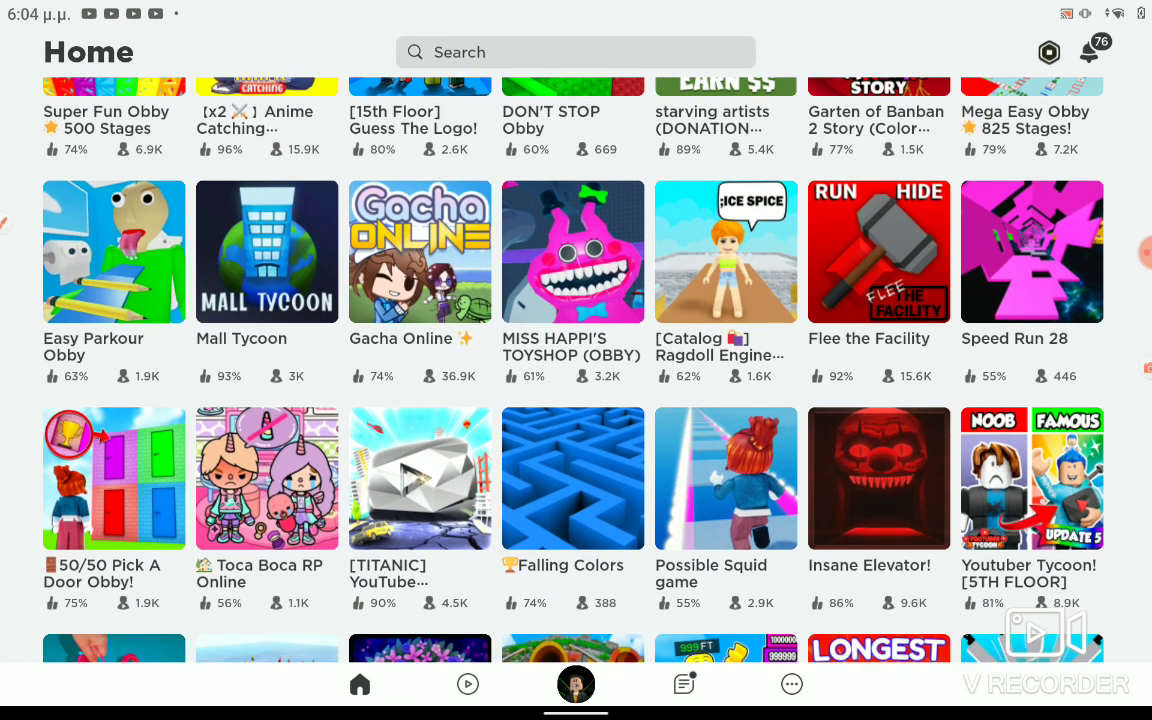
{"action": "scroll", "scroll_direction": "down", "scroll_amount": 3}
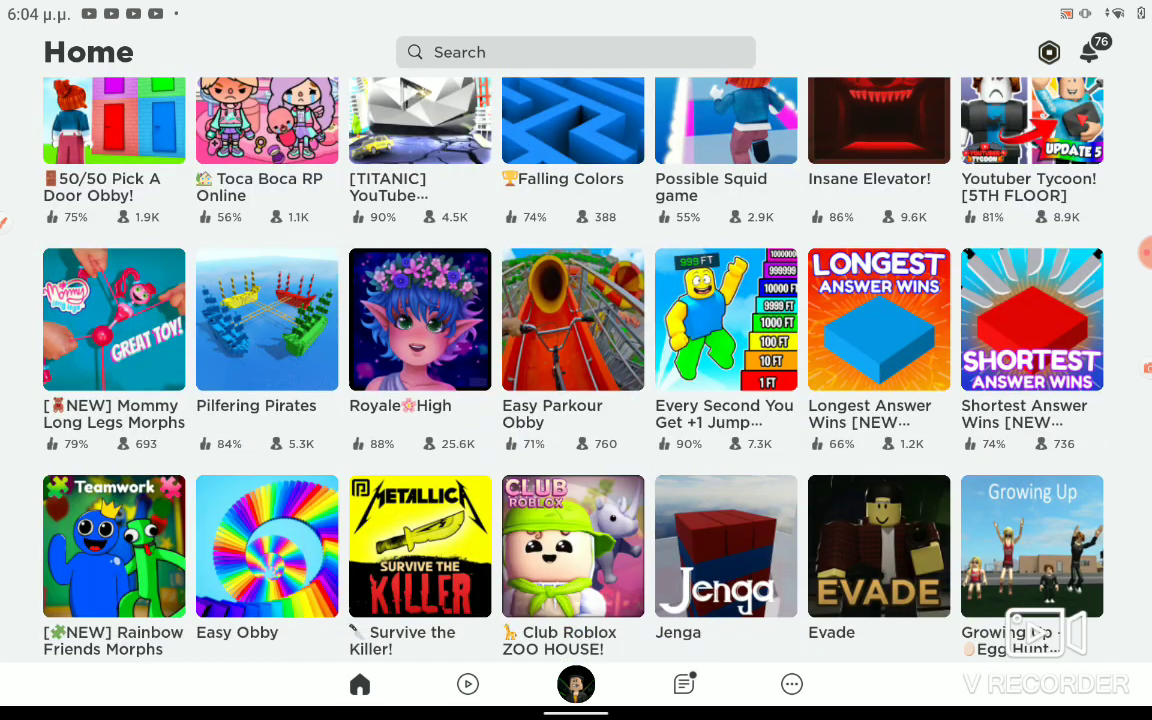
{"action": "scroll", "scroll_direction": "down", "scroll_amount": 3}
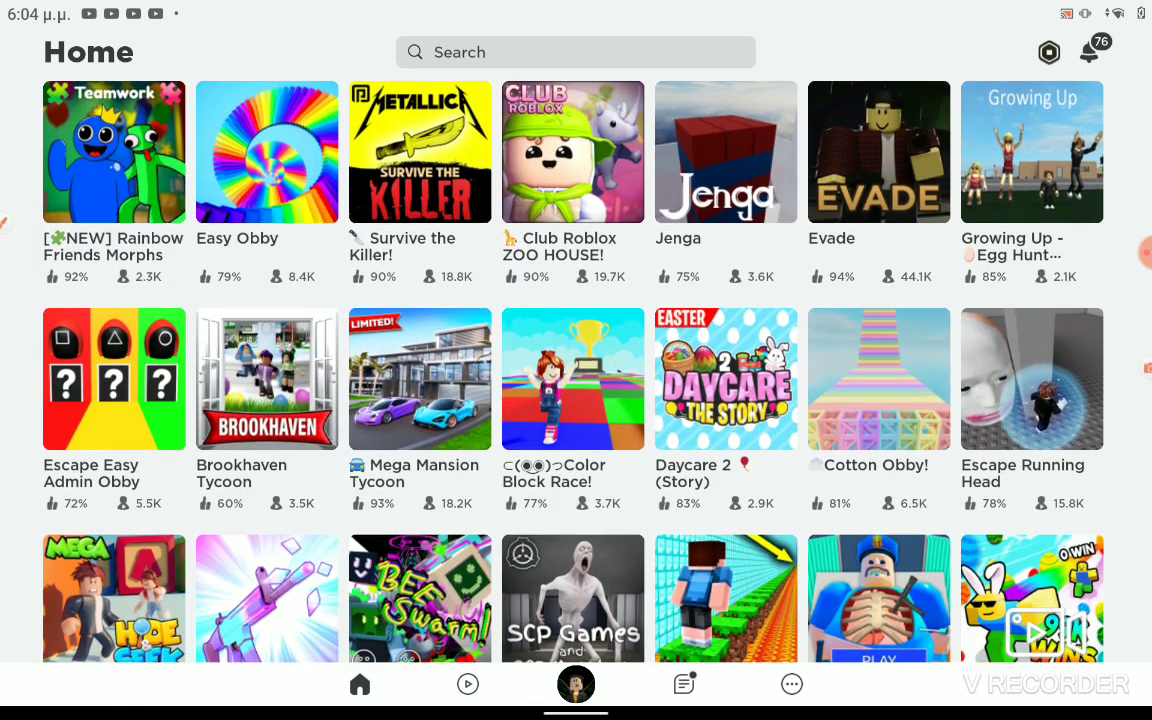
{"action": "scroll", "scroll_direction": "down", "scroll_amount": 3}
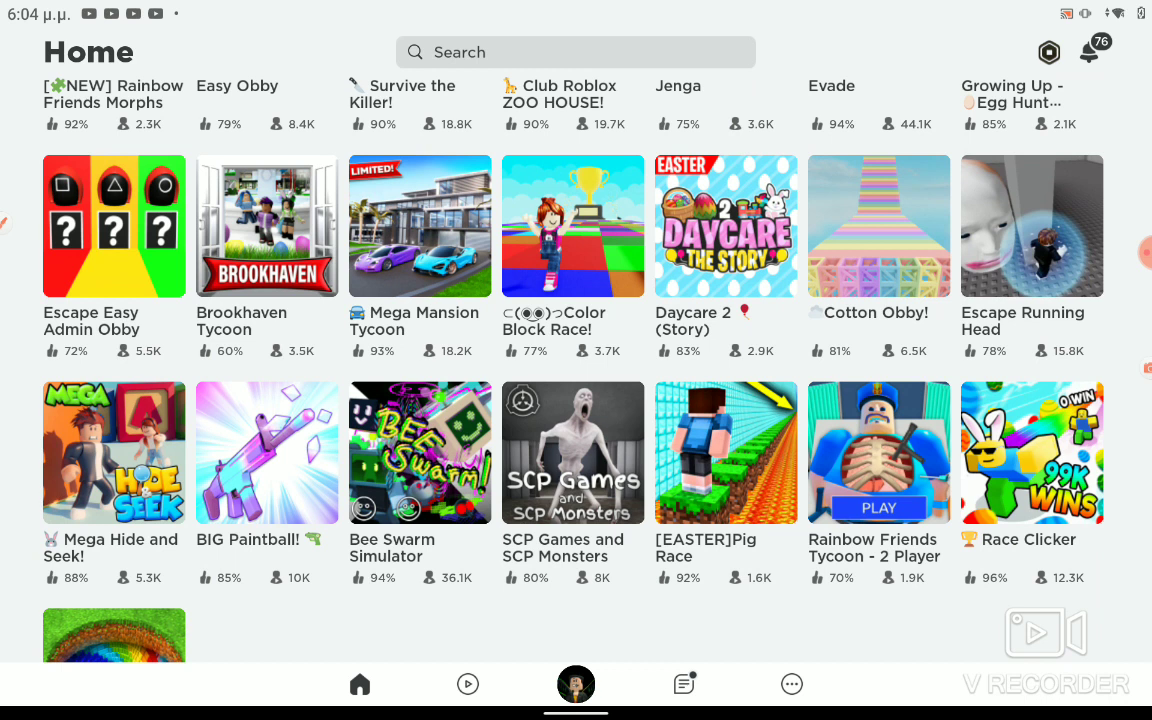
{"action": "scroll", "scroll_direction": "down", "scroll_amount": 3}
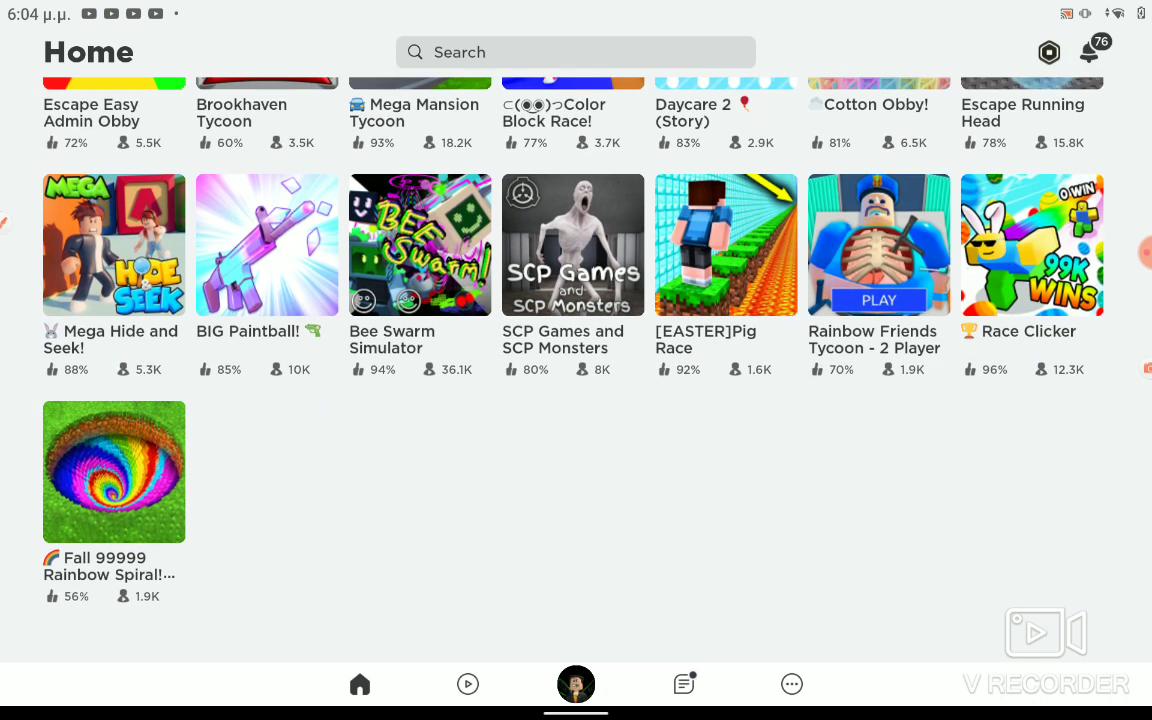
Step: Scroll back up the recommendations to the Super Fun Obby and Guess The Logo row
{"action": "scroll", "scroll_direction": "up", "scroll_amount": 3}
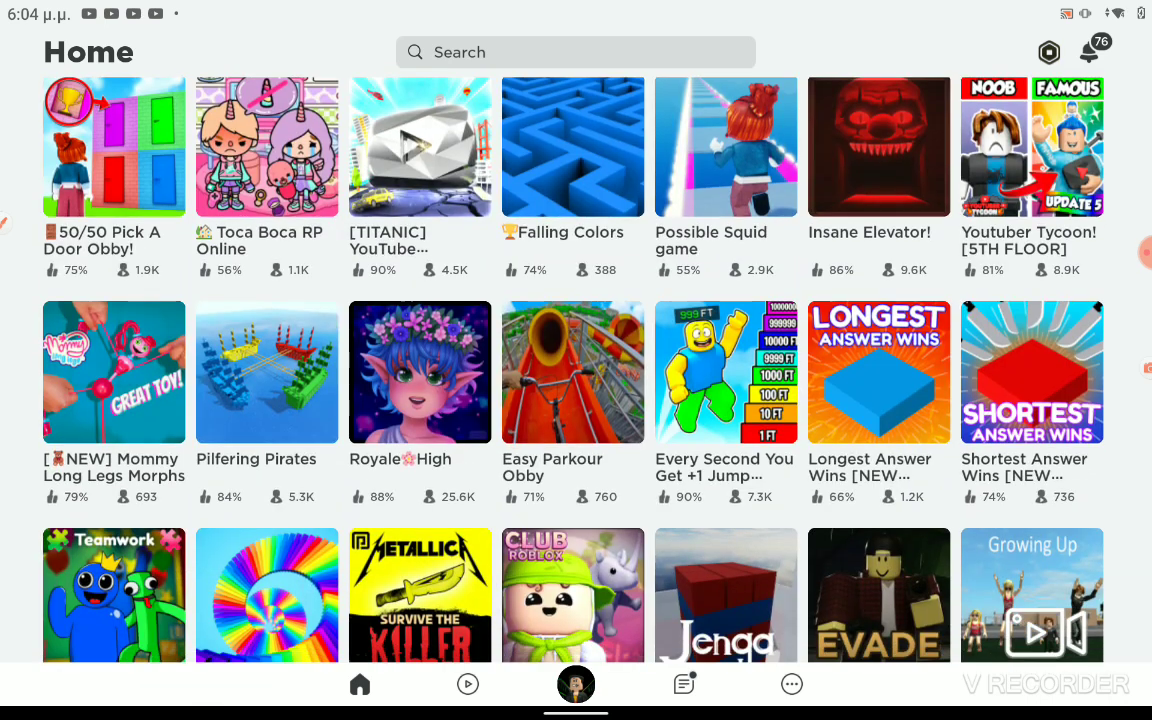
{"action": "scroll", "scroll_direction": "up", "scroll_amount": 3}
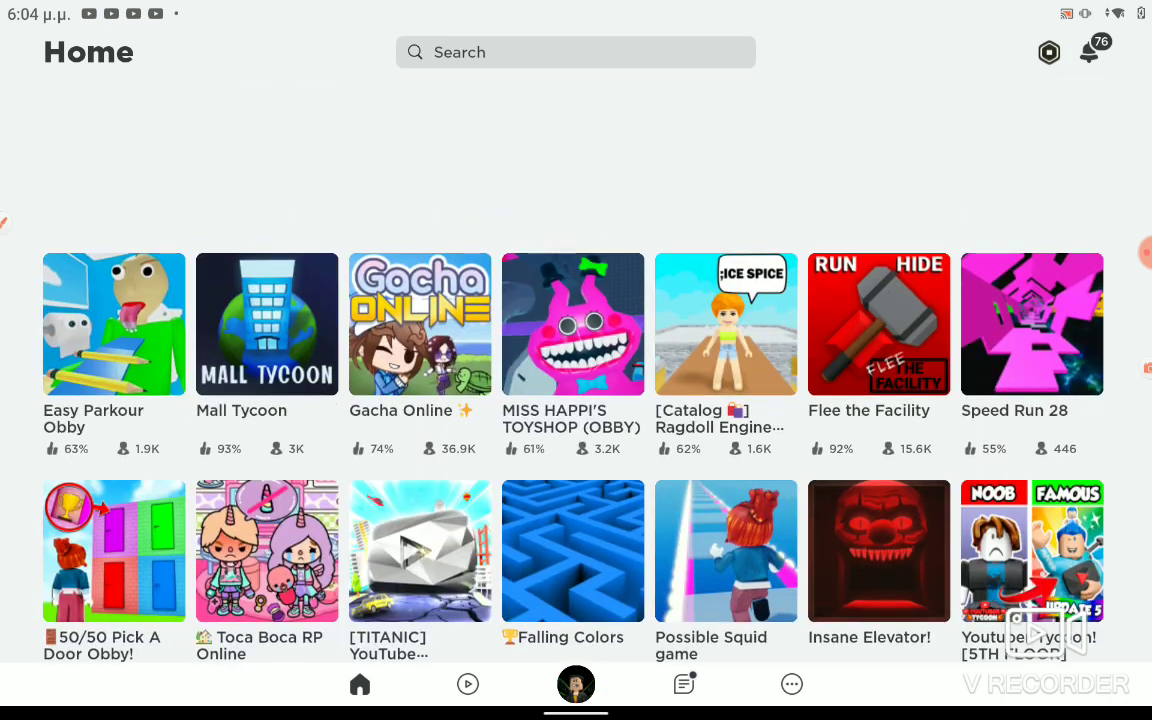
{"action": "scroll", "scroll_direction": "down", "scroll_amount": 3}
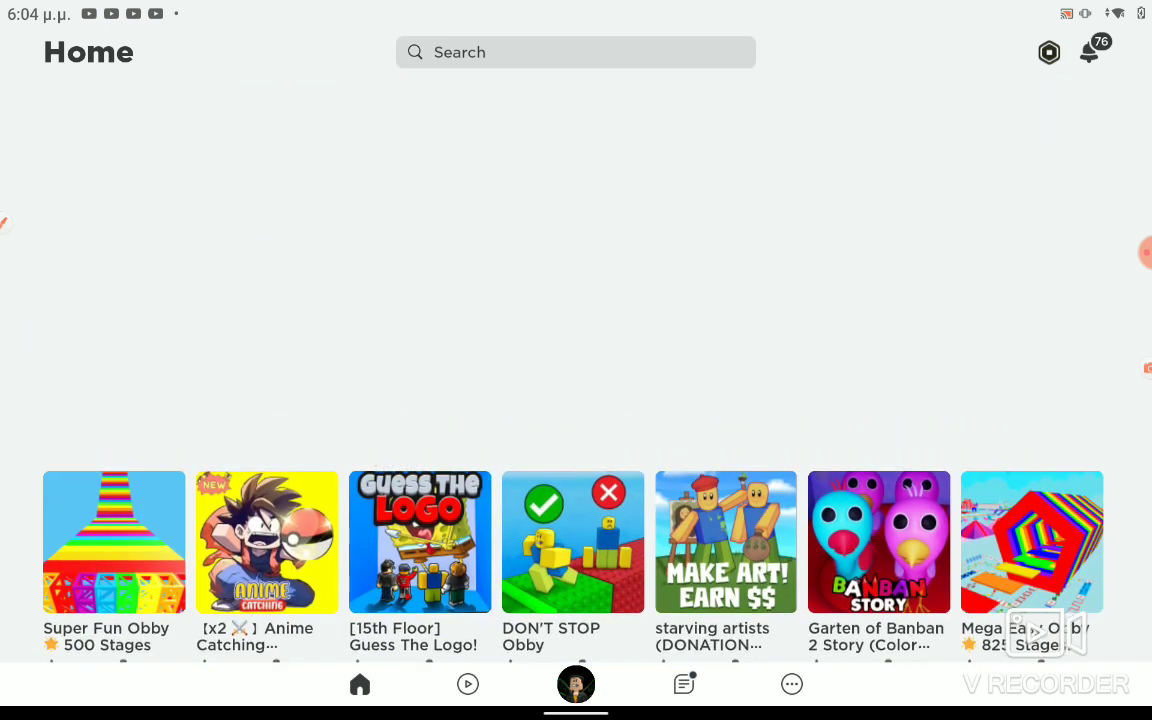